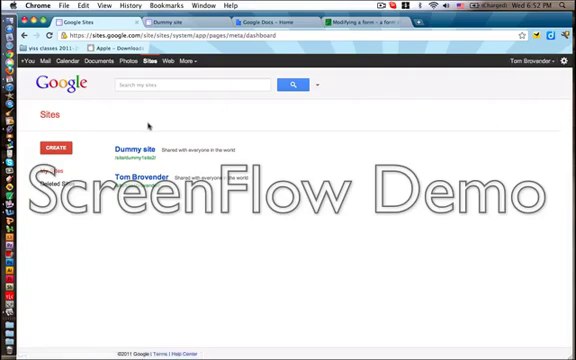
Begin creating a brand-new site from the Sites dashboard and review its setup form
left_click(136, 152)
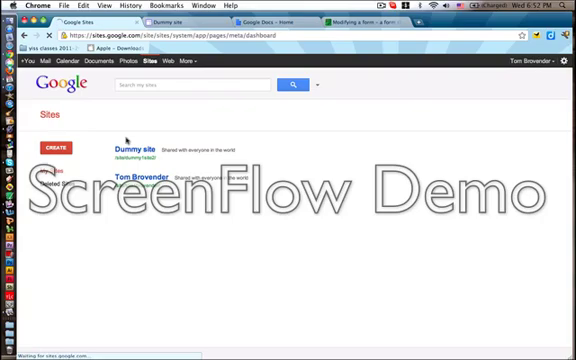
left_click(58, 138)
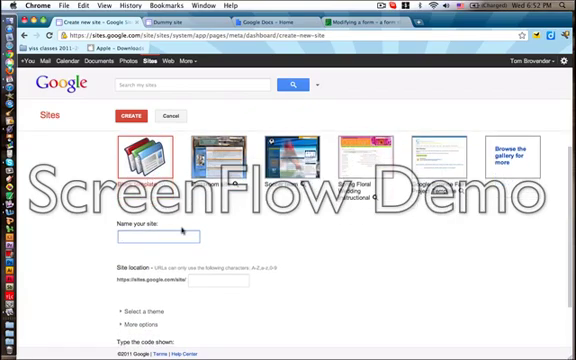
scroll("down", 3)
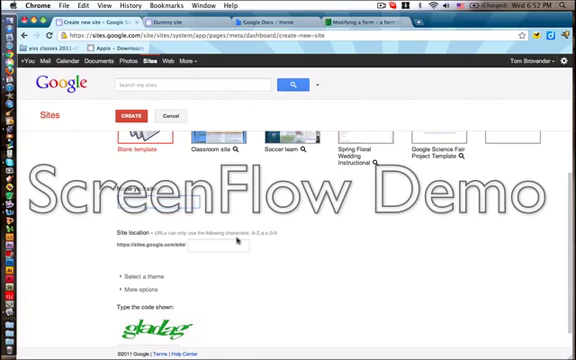
Expand 'Select a theme' and browse the full list of site themes
left_click(218, 240)
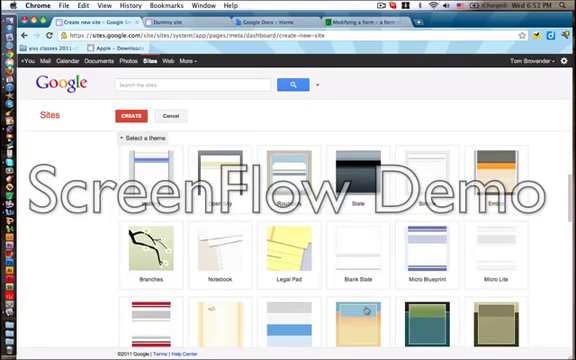
scroll("down", 3)
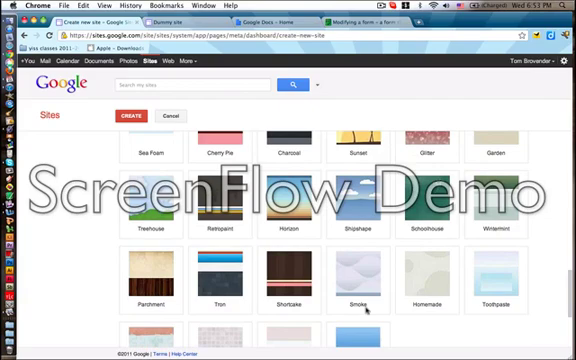
scroll("down", 3)
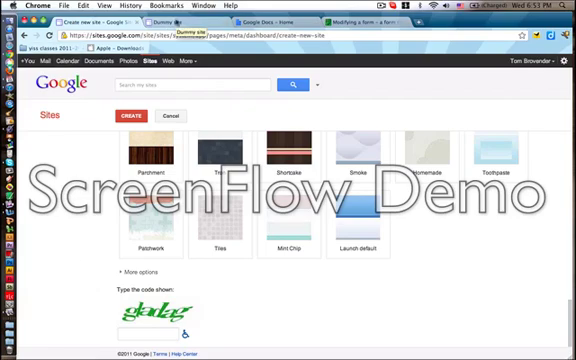
Return to Dummy site's About me page and start adding a new page
left_click(132, 116)
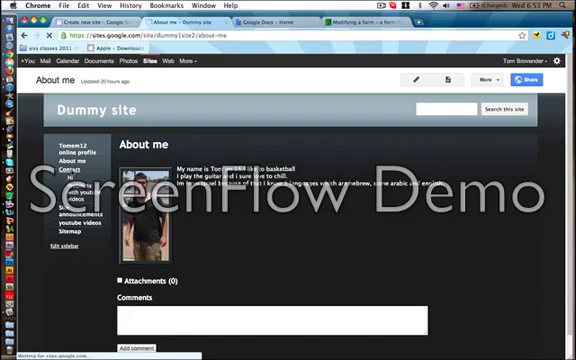
left_click(76, 172)
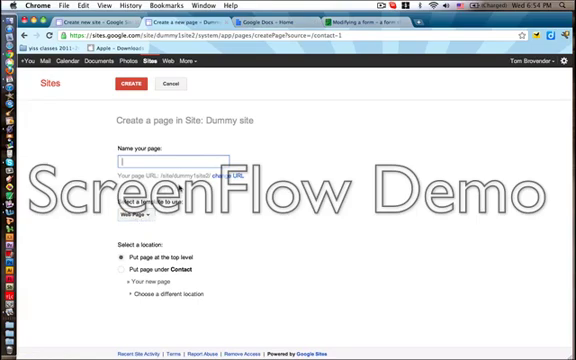
Name the new top-level page 'Youtube List' and create it
left_click(132, 214)
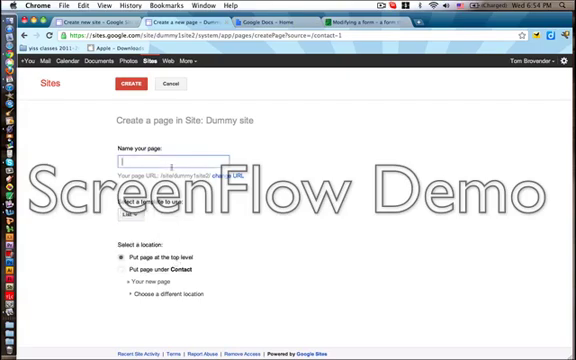
type("Youbute")
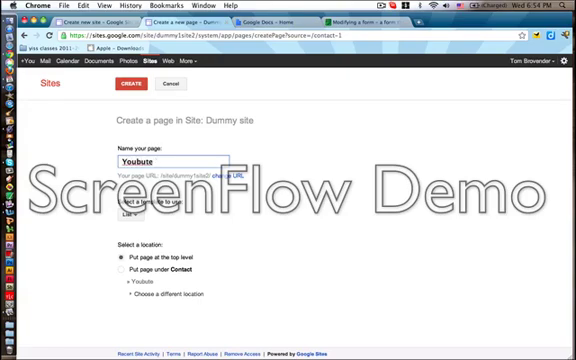
type("List")
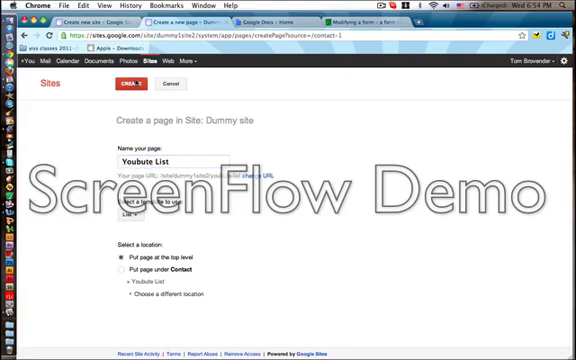
left_click(136, 84)
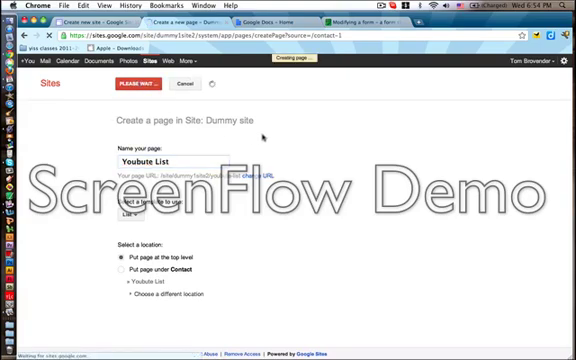
Finish creating Youtube List and choose a list template for it
left_click(140, 80)
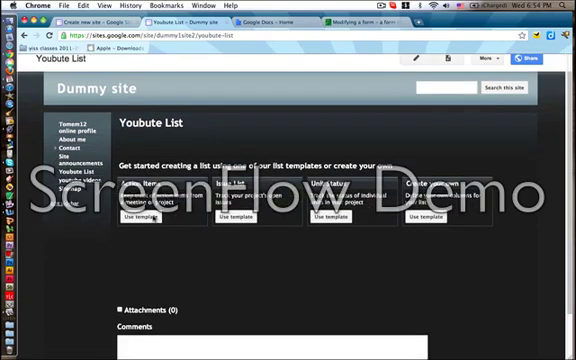
left_click(136, 216)
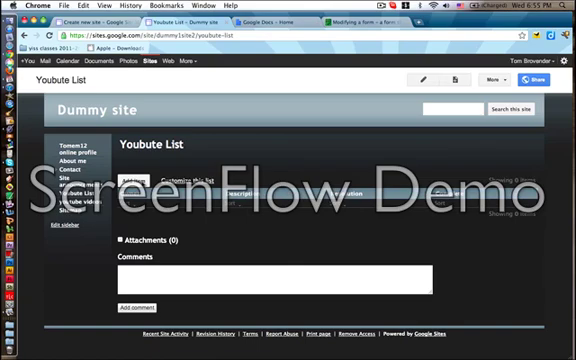
Add a new list item marked Complete to Youtube List, cancelling the form once first
left_click(136, 172)
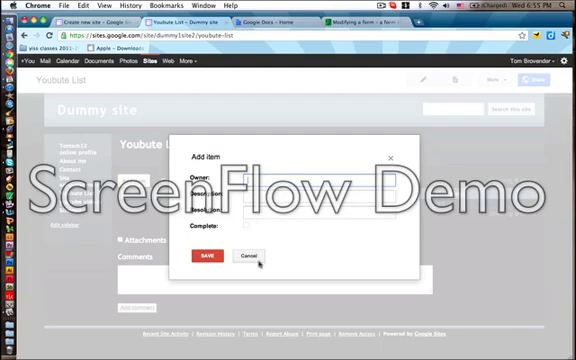
left_click(246, 258)
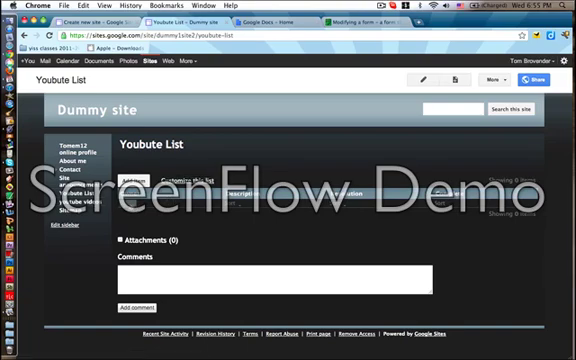
left_click(134, 180)
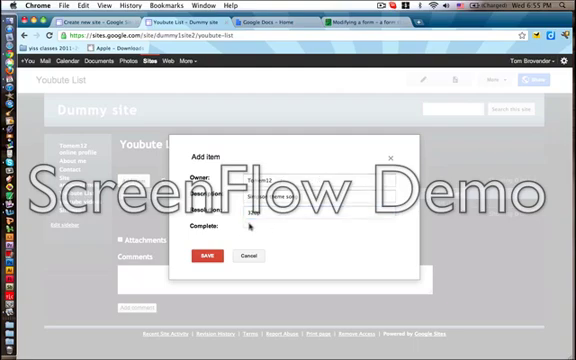
left_click(248, 232)
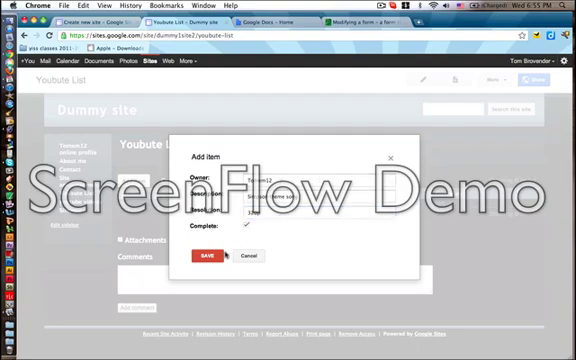
left_click(208, 256)
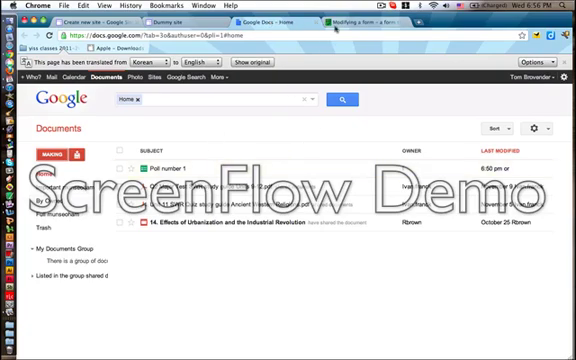
View the Google Docs documents list containing the Poll number 1 form
left_click(160, 164)
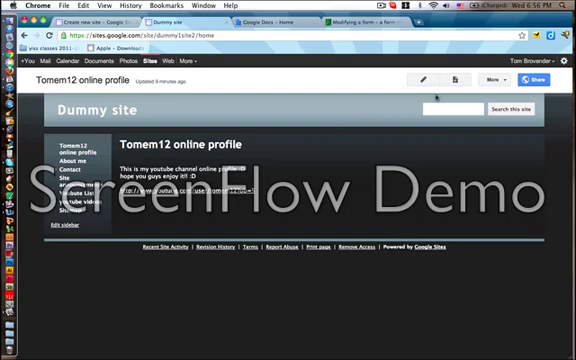
Insert the Poll number 1 Google Docs spreadsheet form into the Tomem12 online profile page
left_click(428, 80)
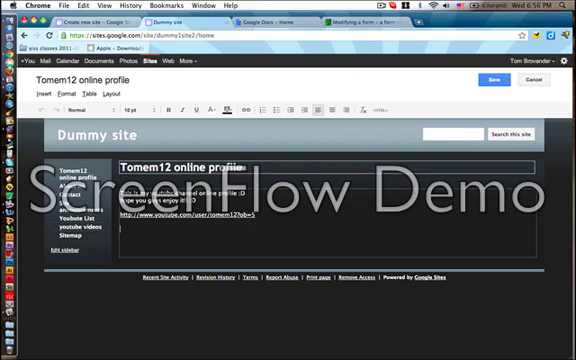
left_click(40, 94)
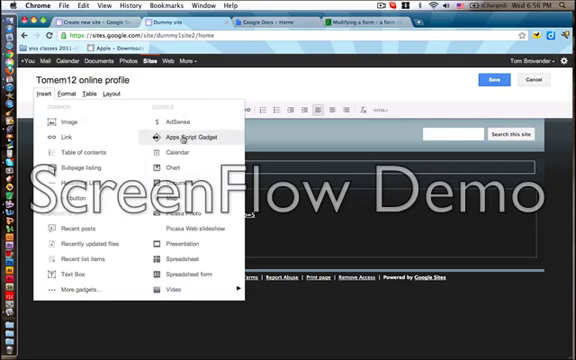
left_click(180, 132)
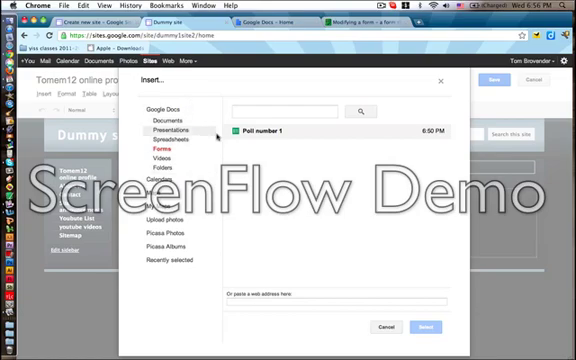
left_click(330, 132)
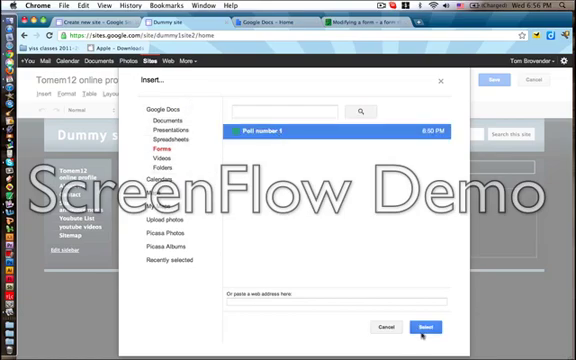
left_click(420, 328)
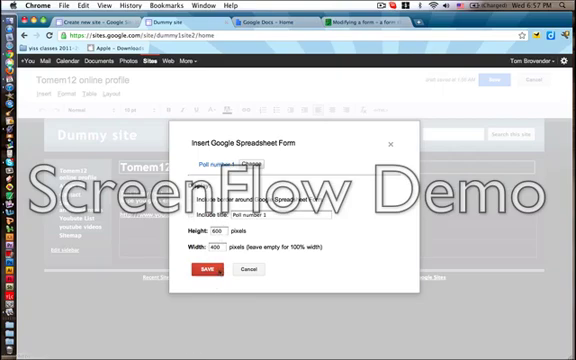
left_click(208, 270)
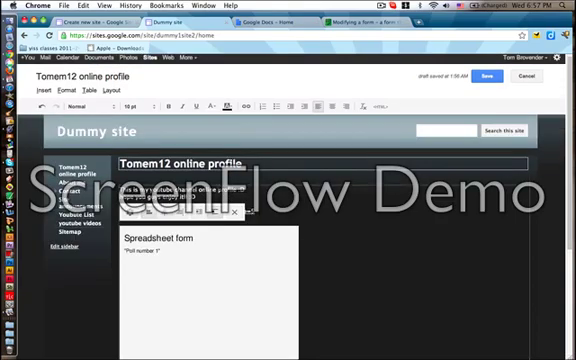
Save the edited Tomem12 online profile page
left_click(488, 76)
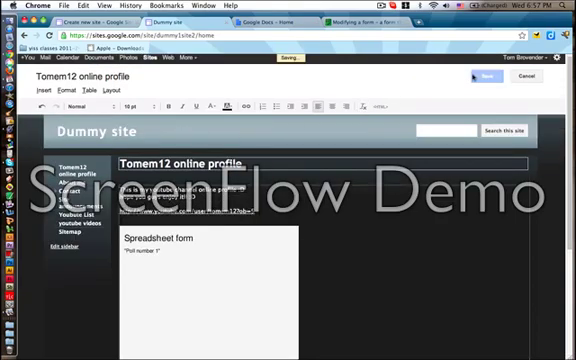
left_click(488, 76)
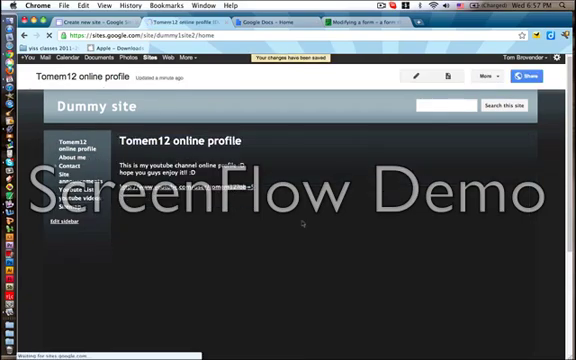
Re-edit the profile page, update the embedded form's height/width properties, and save it
scroll("down", 3)
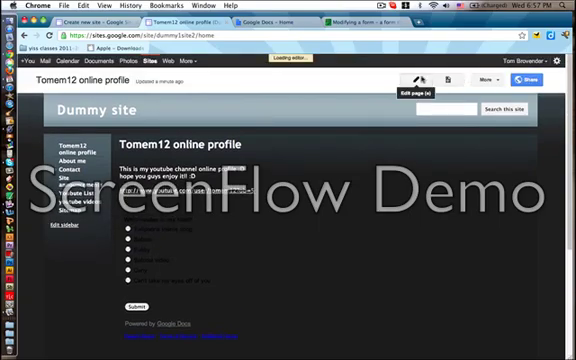
left_click(412, 80)
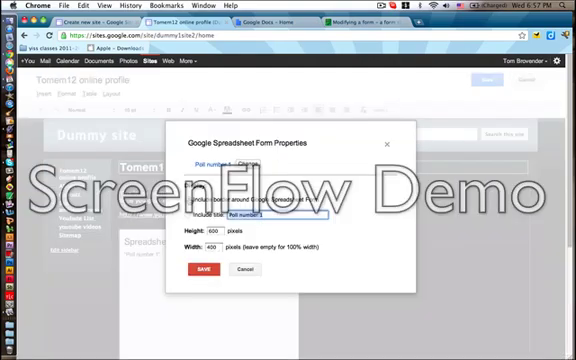
left_click(204, 272)
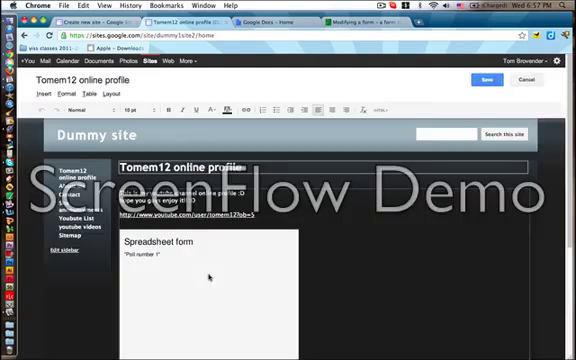
left_click(484, 80)
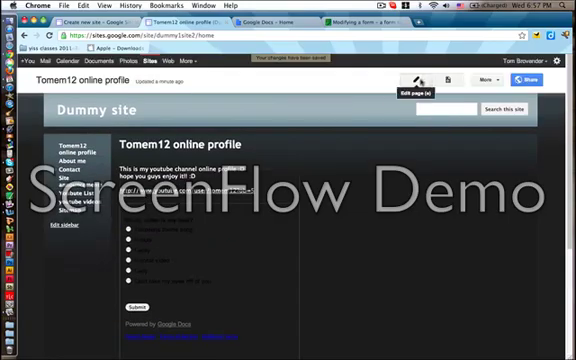
left_click(416, 80)
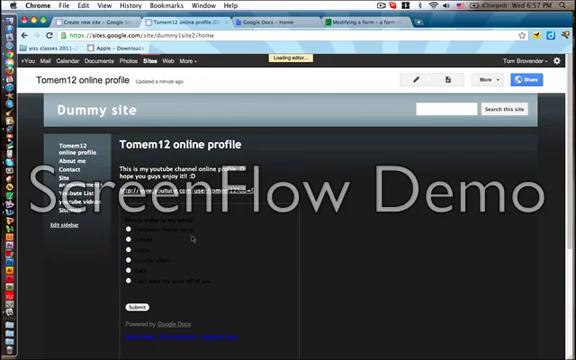
Change the embedded spreadsheet form's properties again and save the profile page
left_click(412, 80)
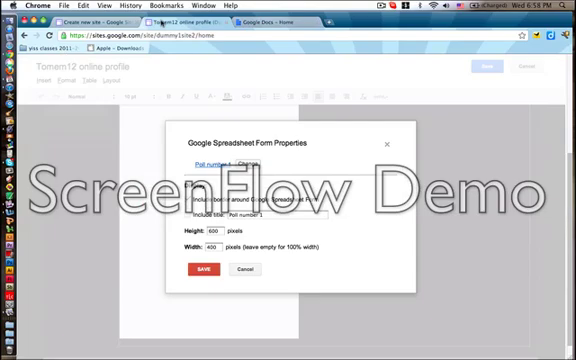
left_click(196, 272)
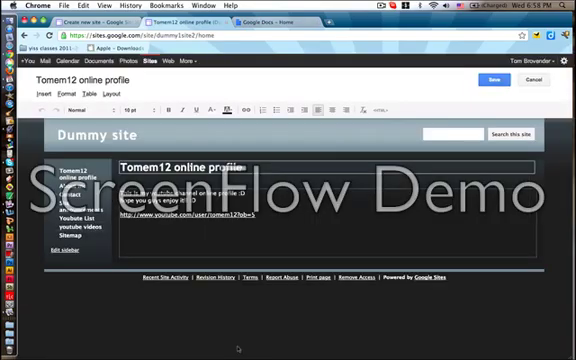
left_click(492, 80)
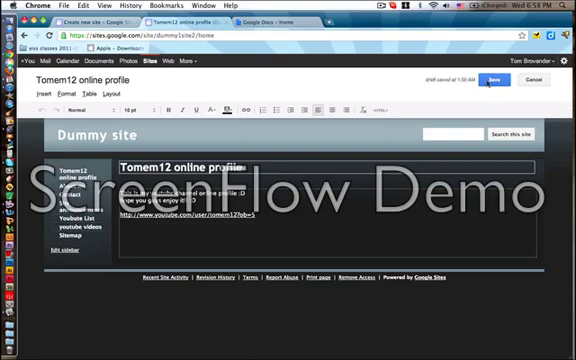
left_click(492, 80)
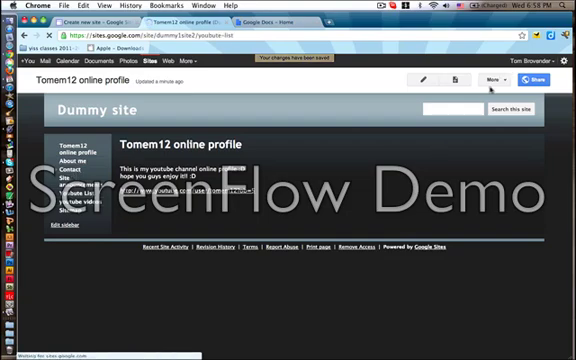
Visit the Youtube List page, then go to Site announcements
left_click(74, 184)
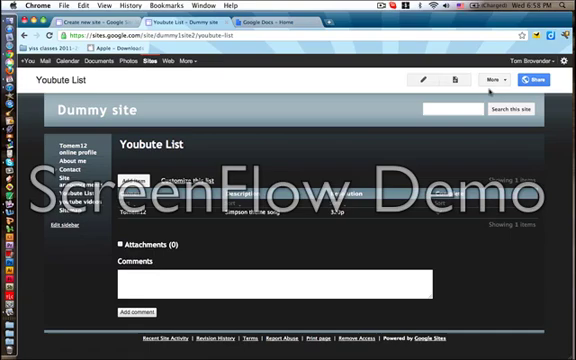
left_click(492, 78)
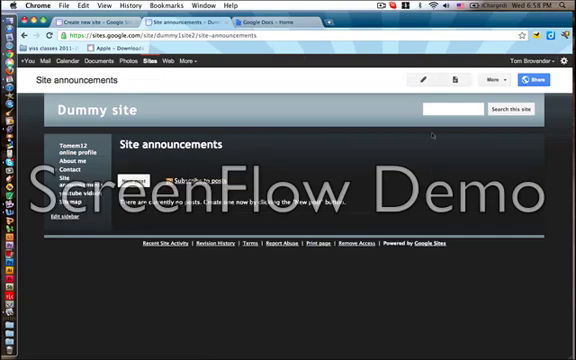
Reach Manage site via the More menu to get to the logo configuration
left_click(492, 80)
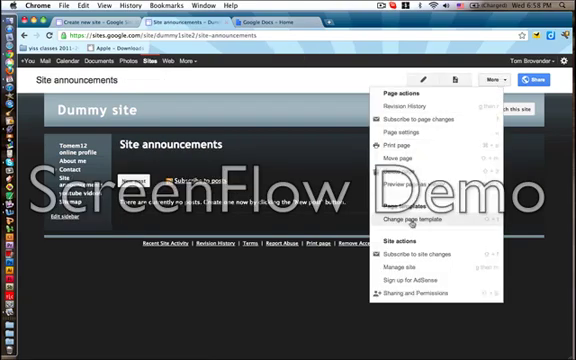
left_click(396, 152)
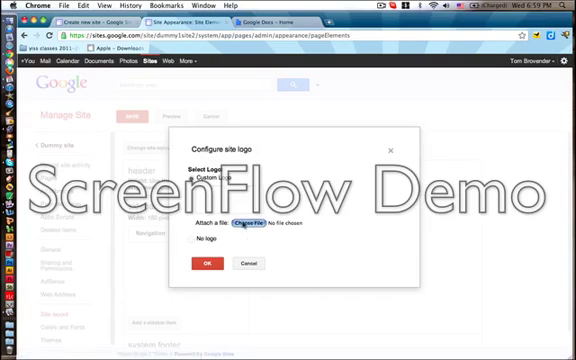
Choose the 'Upload an image' option for the site logo
left_click(264, 216)
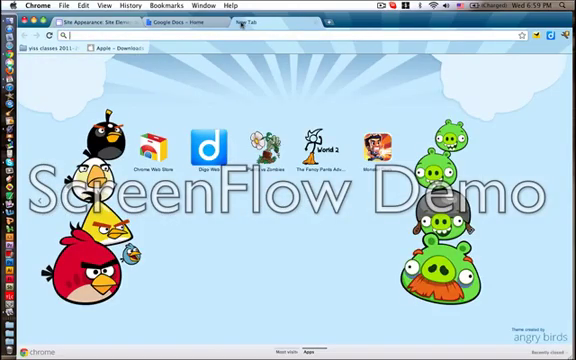
Search 'logo c' from the address bar to find logo creator software
type("log")
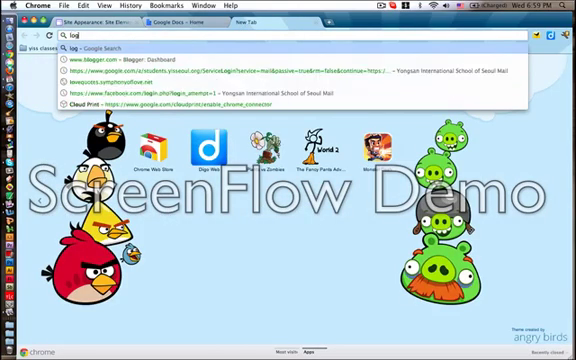
type("ogo c")
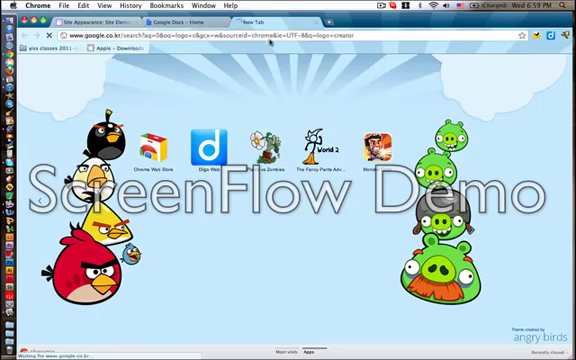
key("Return")
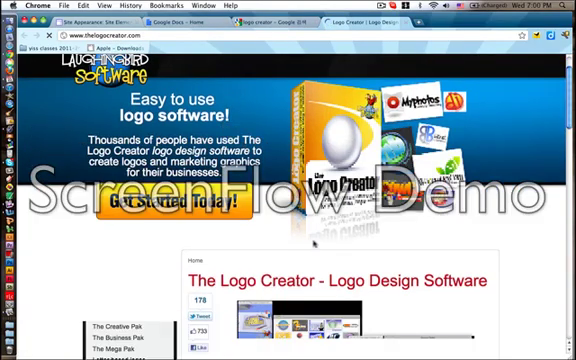
Skim The Logo Creator page, then go to the LogoYes logo maker site
scroll("down", 3)
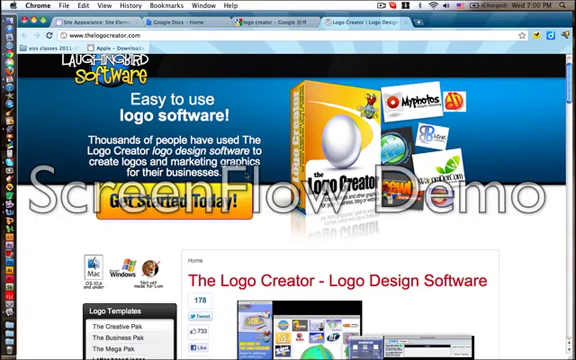
scroll("down", 3)
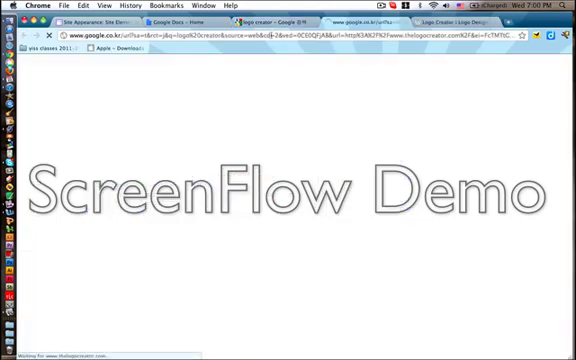
key("Return")
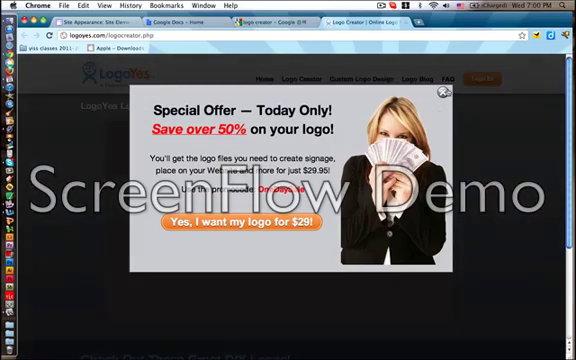
Dismiss the offer, pick a symbol category and symbol, and continue to the text step
left_click(440, 92)
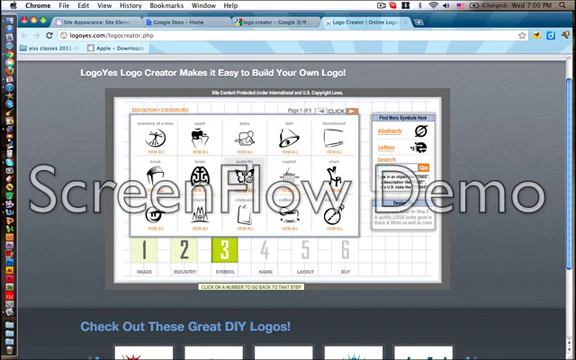
scroll("down", 3)
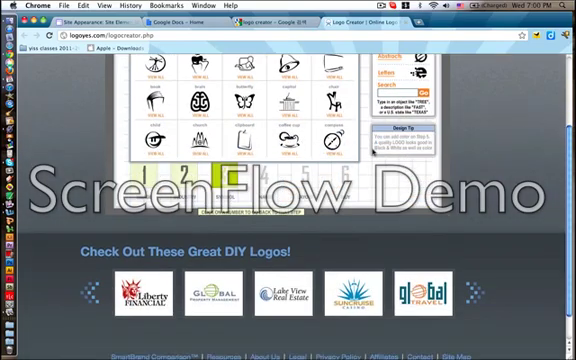
scroll("up", 3)
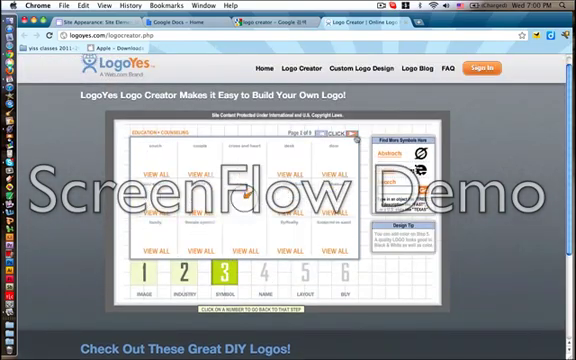
left_click(344, 132)
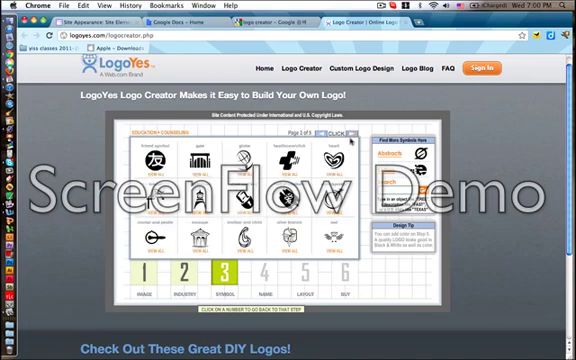
left_click(348, 140)
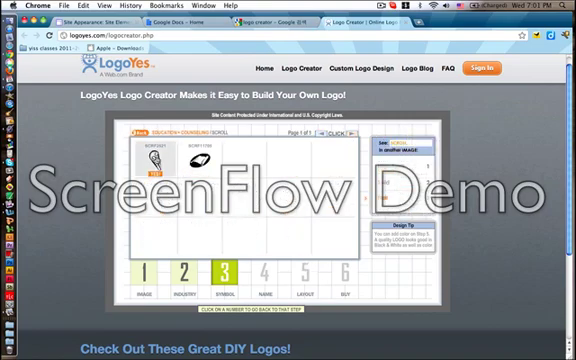
left_click(266, 280)
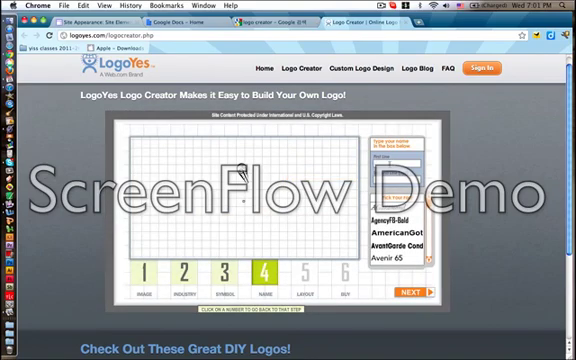
Enter the site name as logo text with a bold font, then return to symbol choices
type("ome")
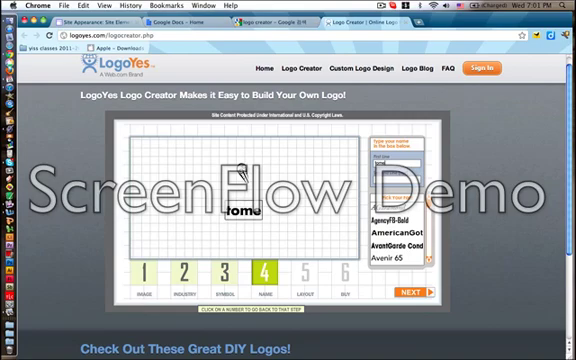
type("tum.em12 ys")
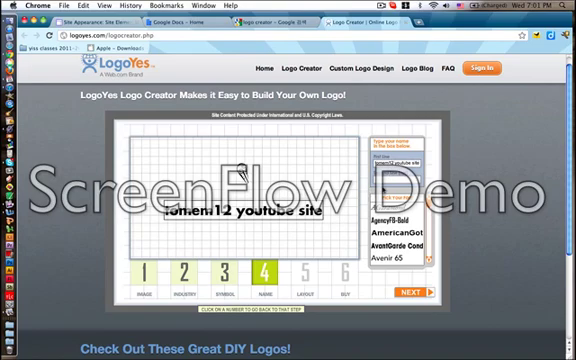
scroll("down", 3)
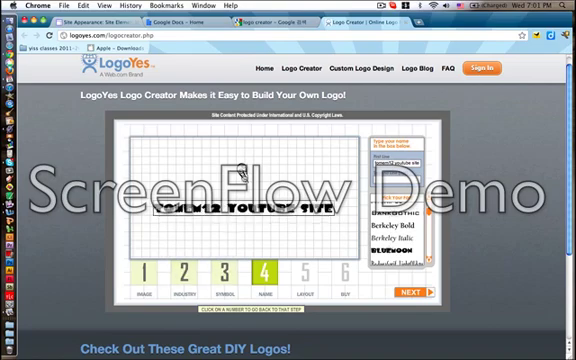
left_click(216, 276)
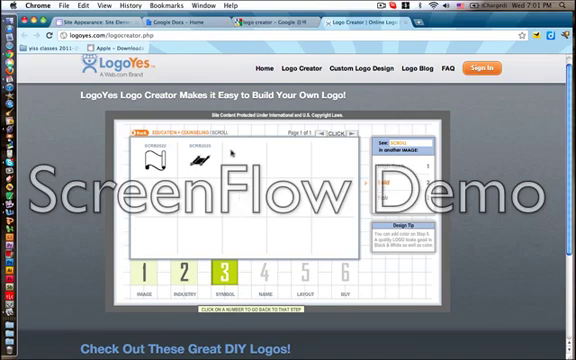
Browse the symbol categories to pick a framed emblem for the logo
left_click(184, 276)
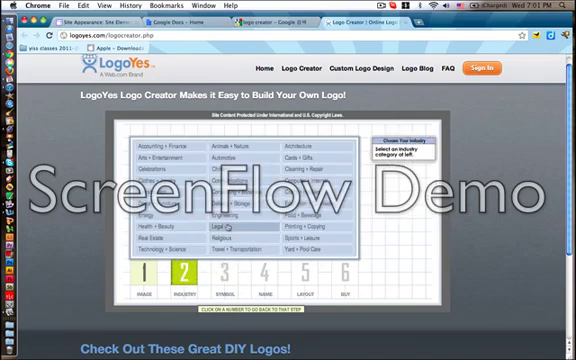
left_click(220, 278)
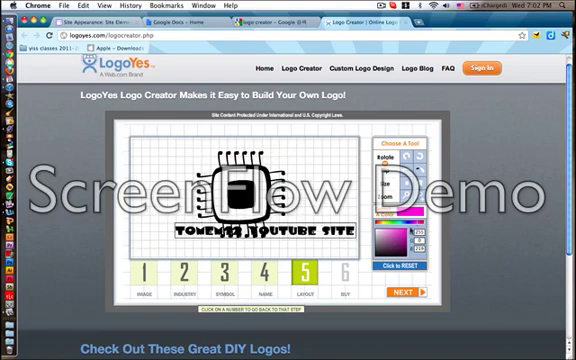
Switch to a striped emblem design, then return to the Google Sites logo settings
left_click(396, 210)
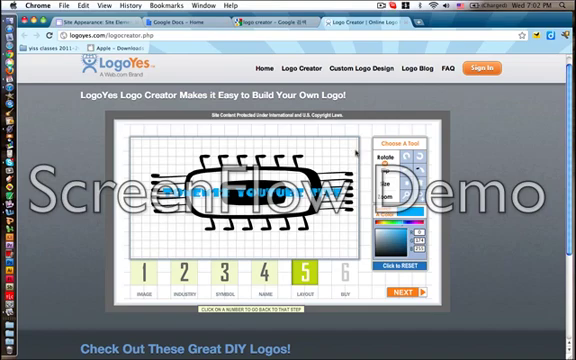
left_click(350, 272)
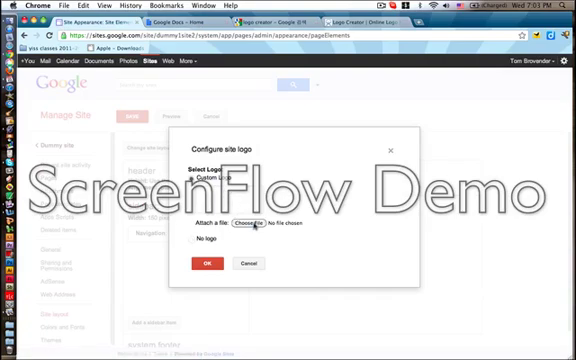
Browse Downloads for a logo image to upload, then go back to the LogoYes checkout
left_click(250, 222)
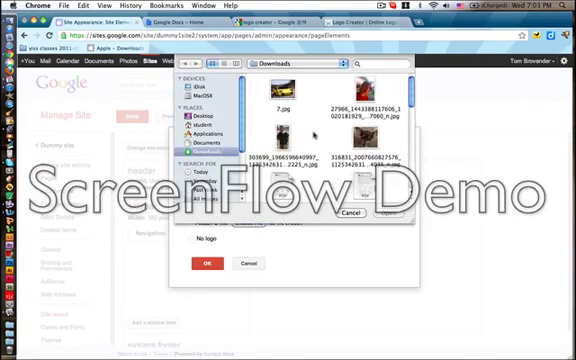
left_click(208, 108)
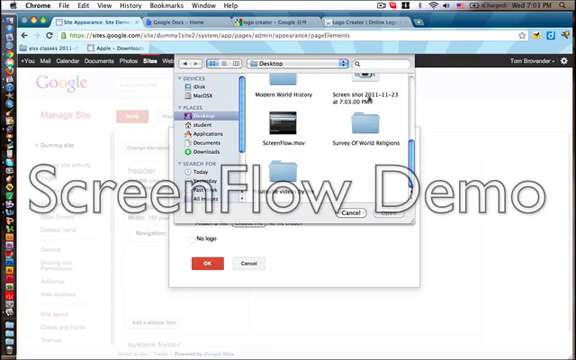
left_click(346, 212)
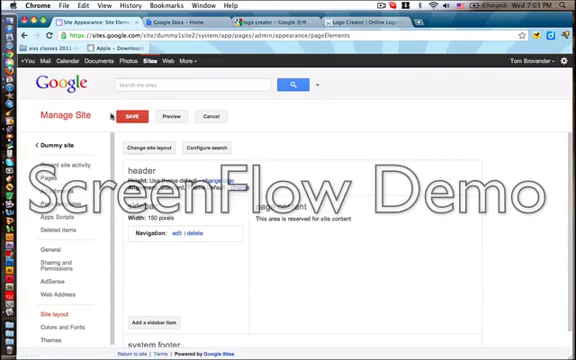
left_click(132, 116)
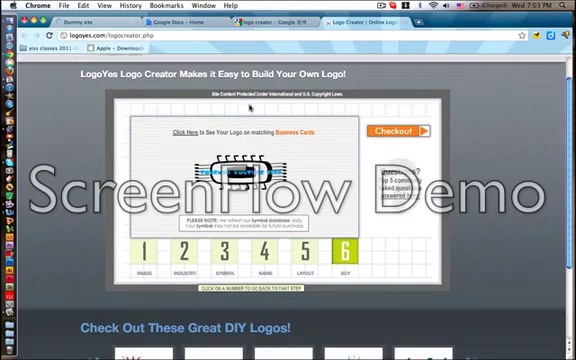
Scroll through the LogoYes checkout page for a final look at the logo
scroll("down", 3)
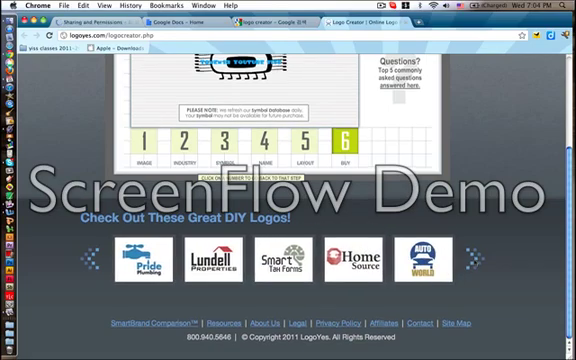
scroll("up", 3)
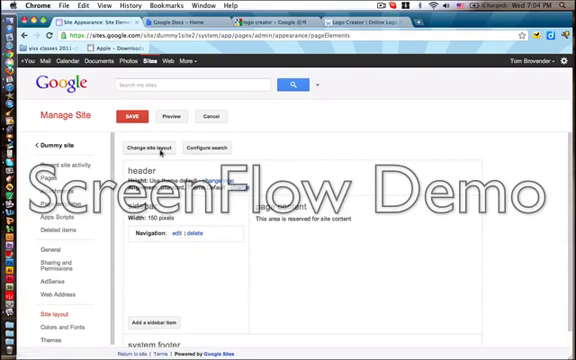
Leave the site layout settings, stay on the page, and view Dummy site with its new header logo
left_click(162, 148)
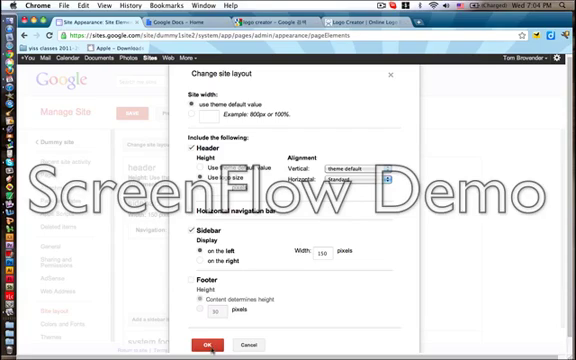
left_click(236, 344)
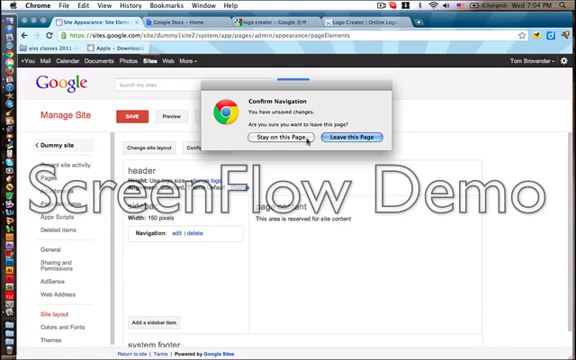
left_click(280, 138)
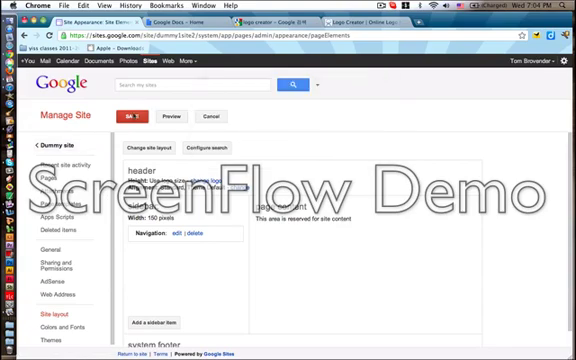
left_click(130, 112)
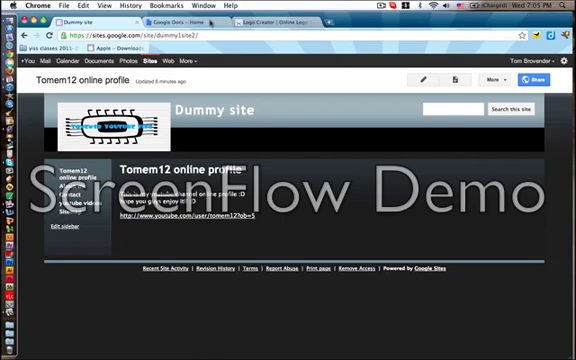
mouse_move(356, 78)
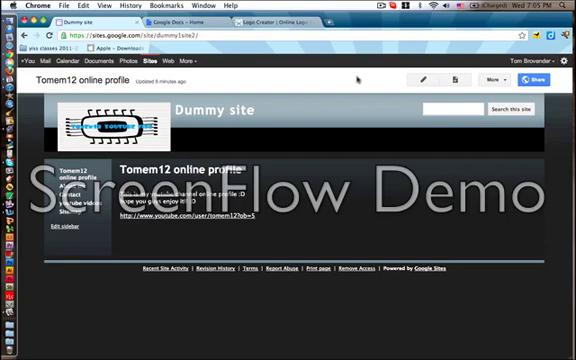